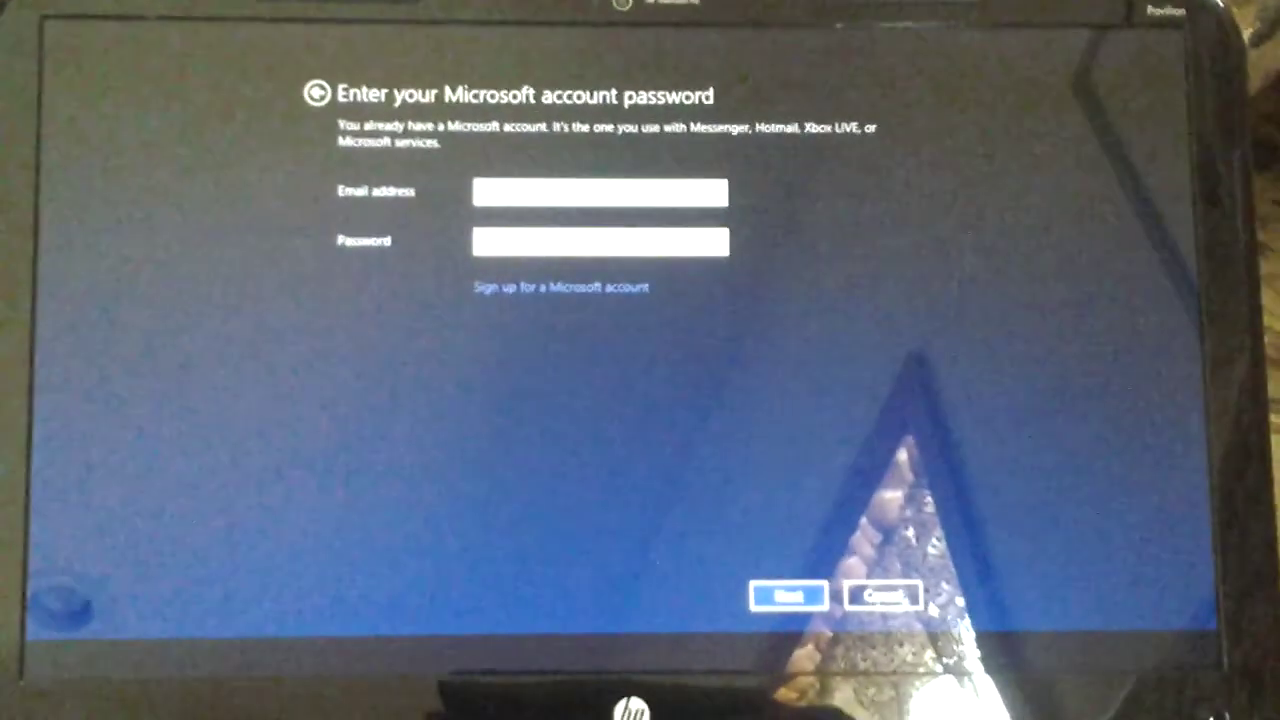
Submit the Microsoft account password so setup begins creating the account.
{"action": "left_click", "coordinate": [787, 595]}
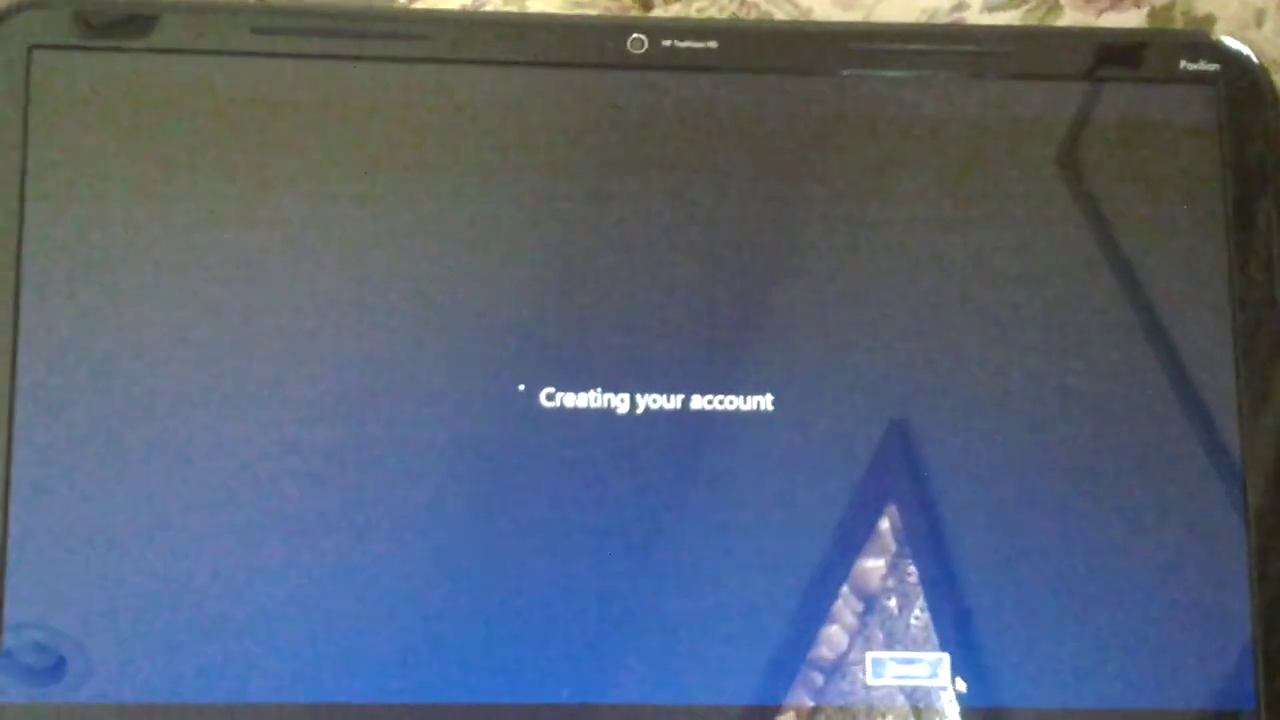